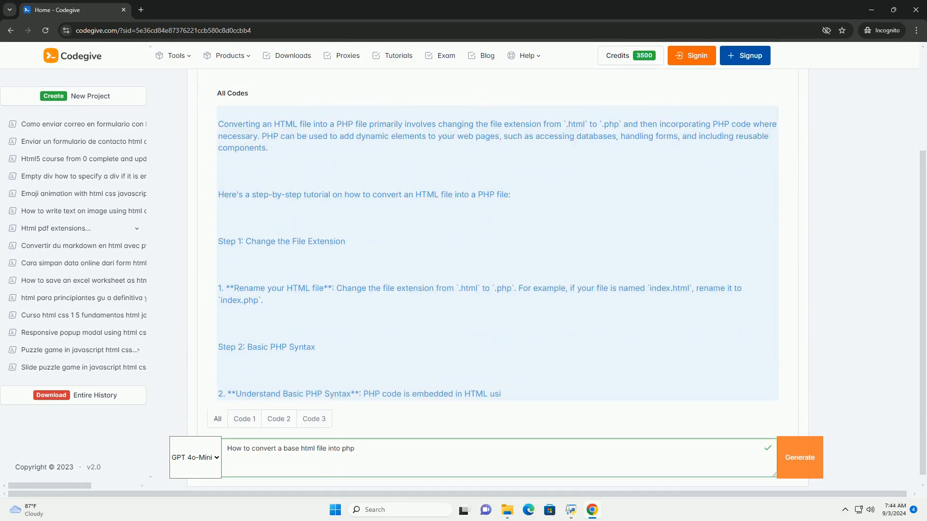
scroll("down", 3)
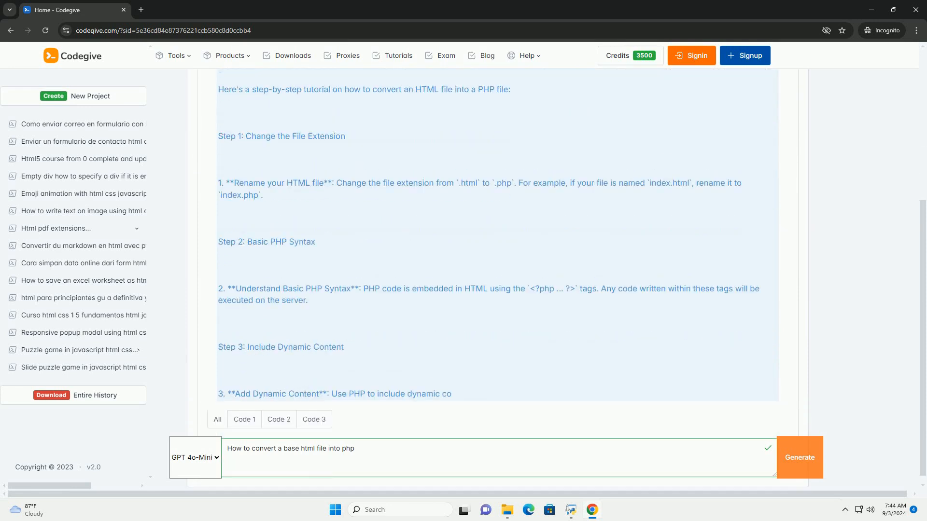
scroll("down", 3)
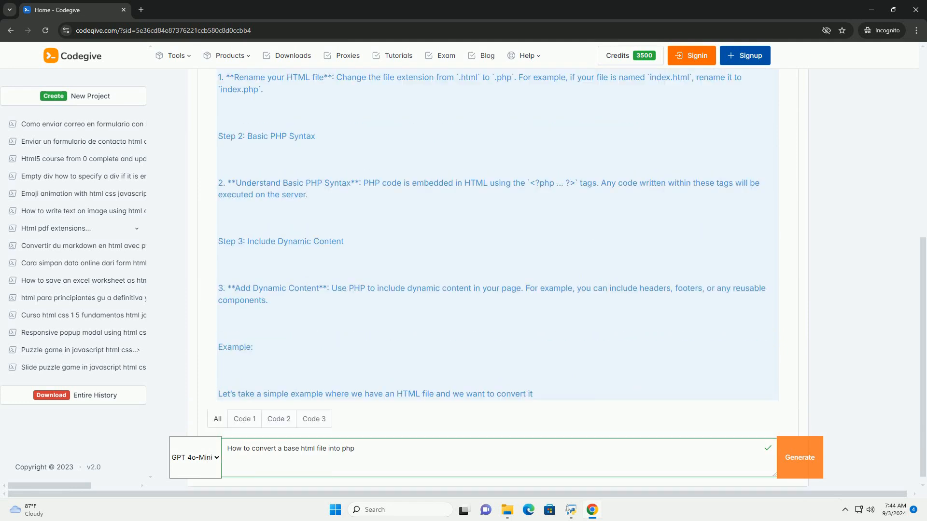
scroll("down", 3)
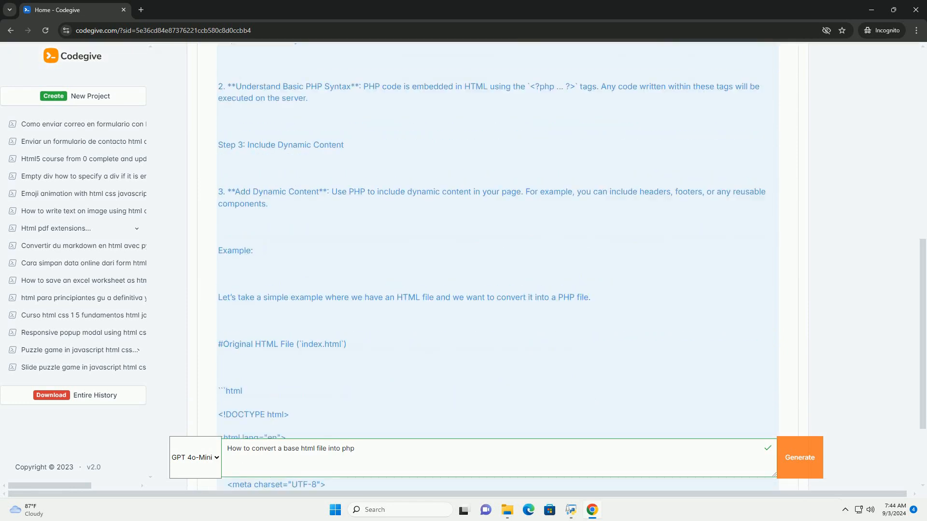
scroll("down", 3)
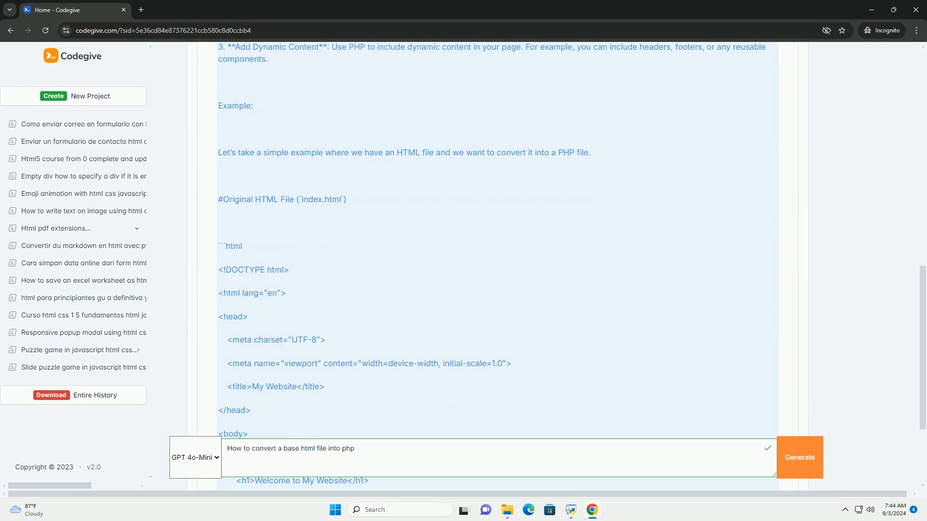
scroll("down", 3)
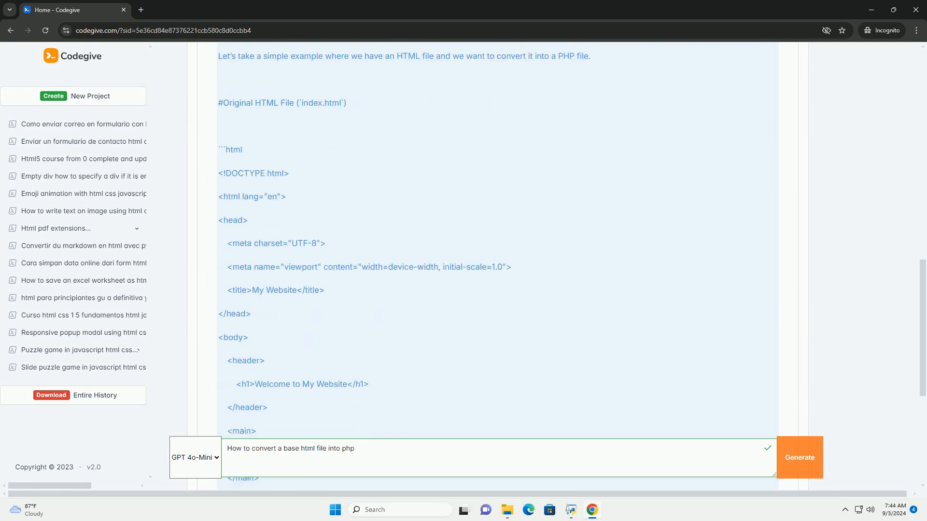
scroll("down", 3)
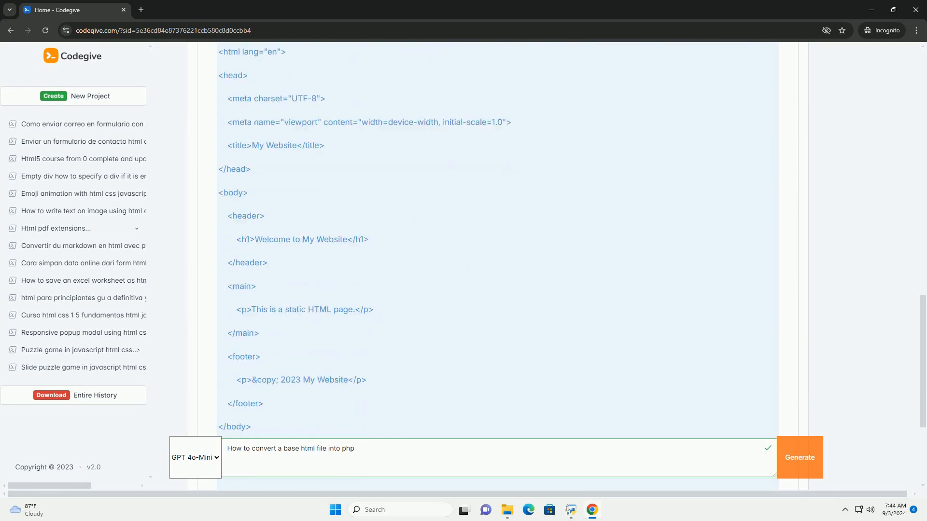
scroll("down", 3)
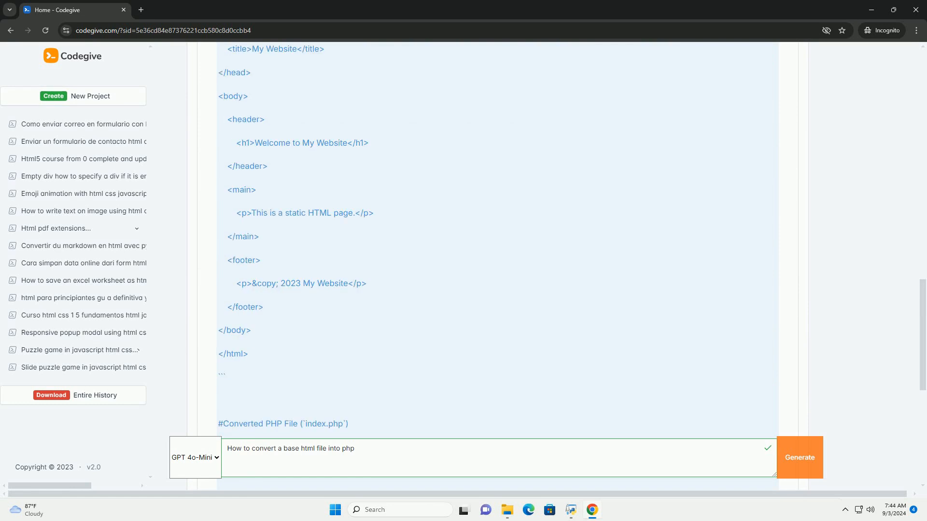
scroll("down", 3)
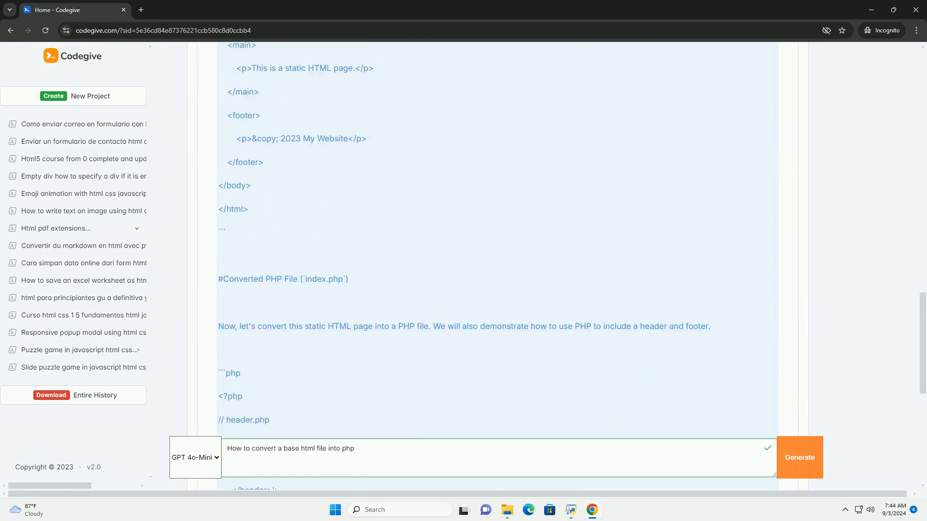
scroll("down", 3)
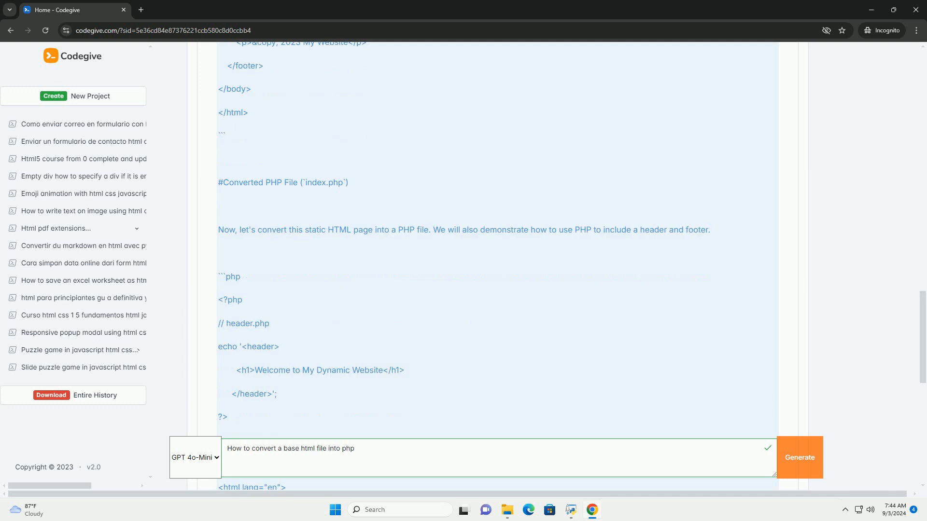
scroll("down", 3)
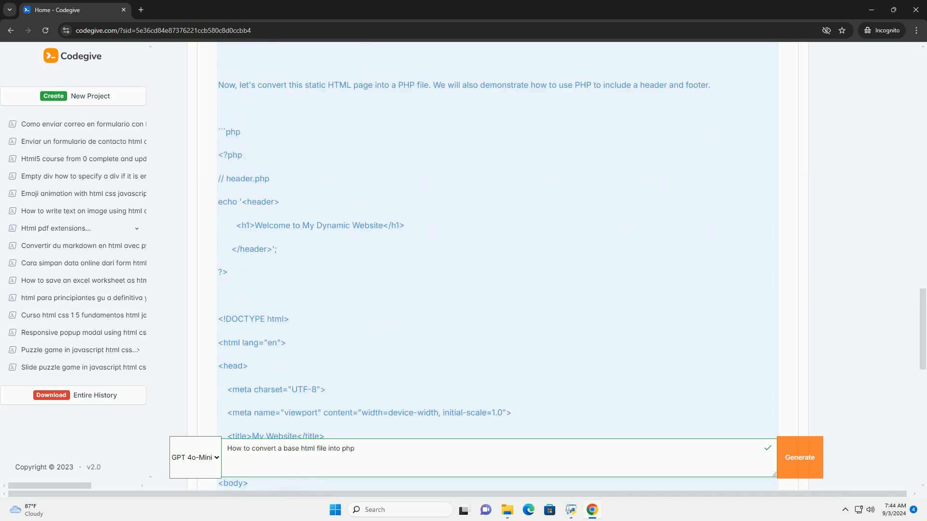
scroll("down", 3)
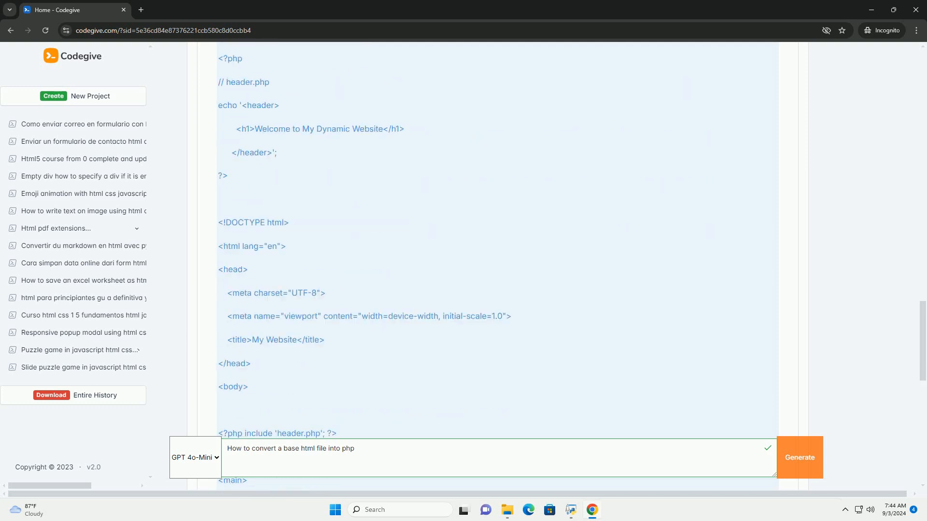
scroll("down", 3)
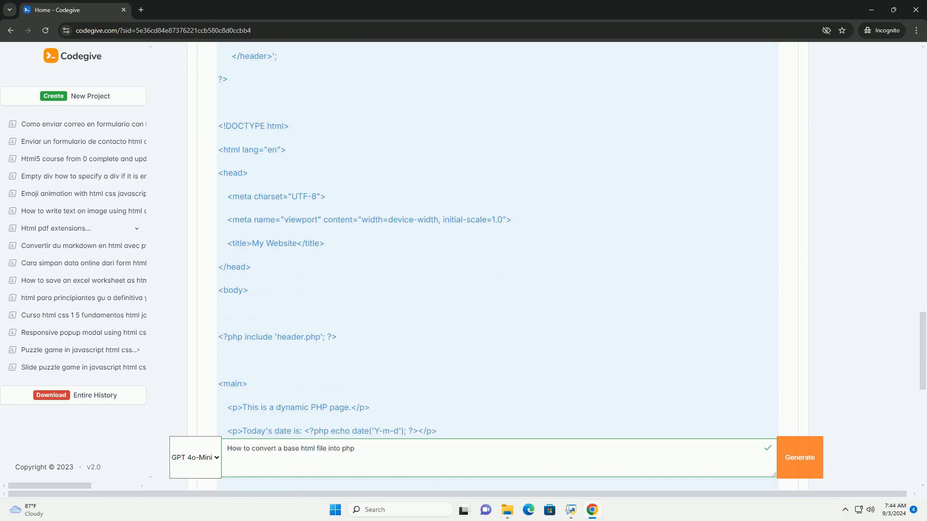
scroll("down", 3)
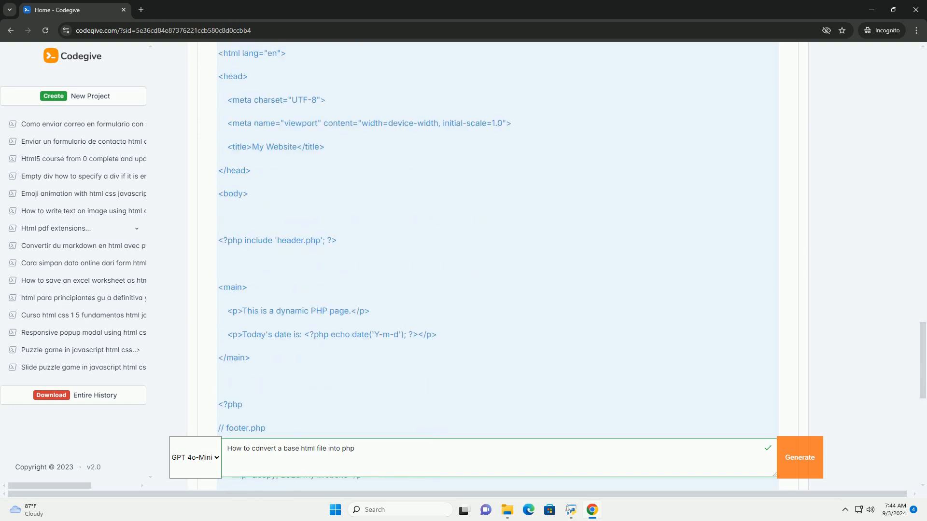
scroll("down", 3)
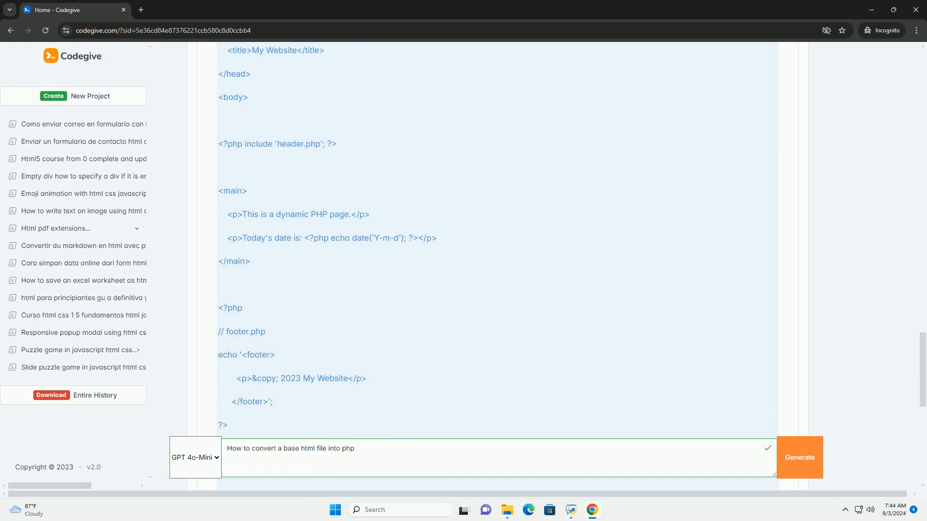
scroll("down", 3)
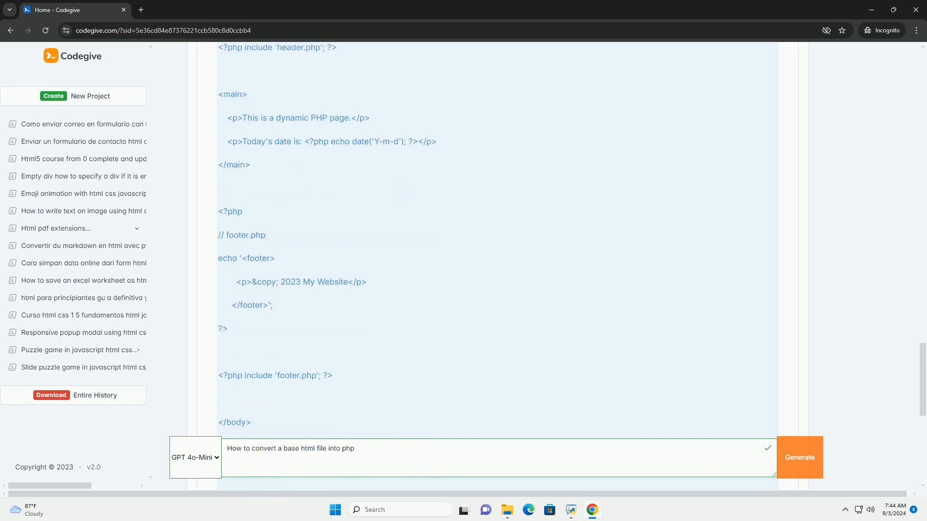
scroll("down", 3)
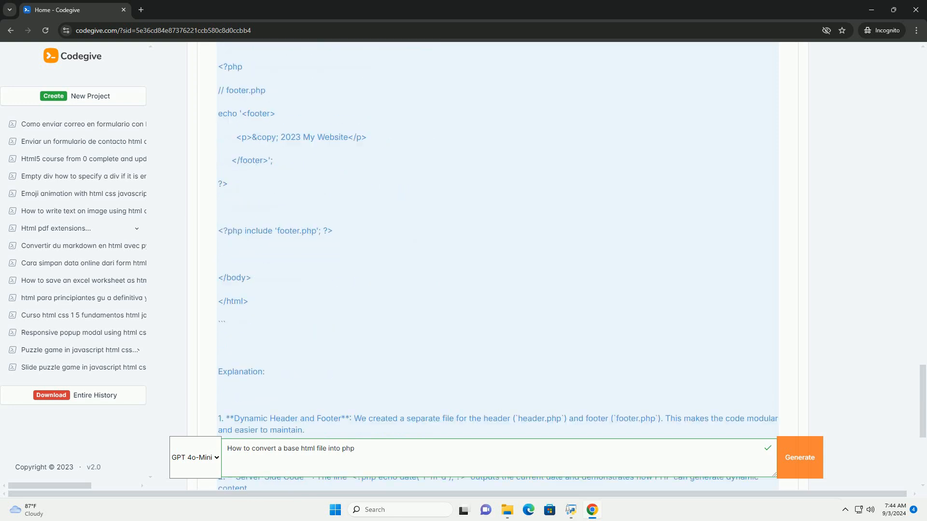
scroll("down", 3)
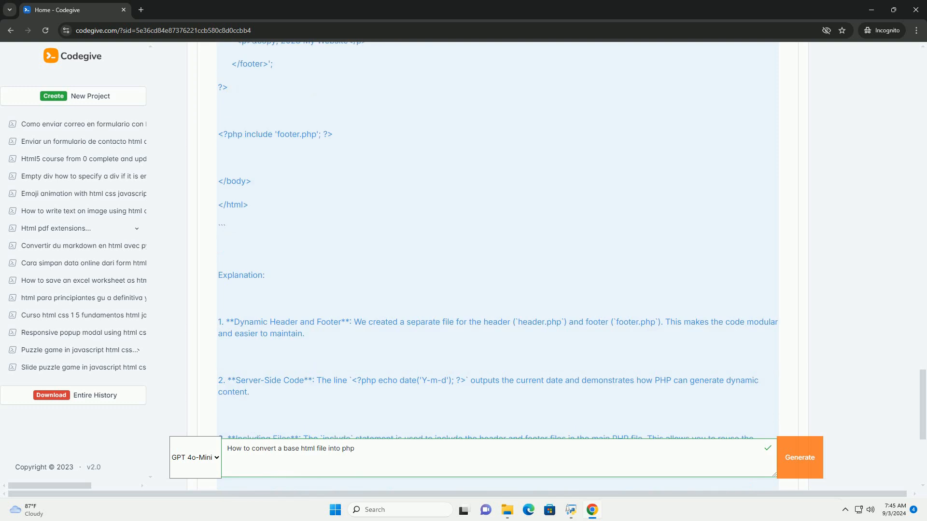
scroll("down", 3)
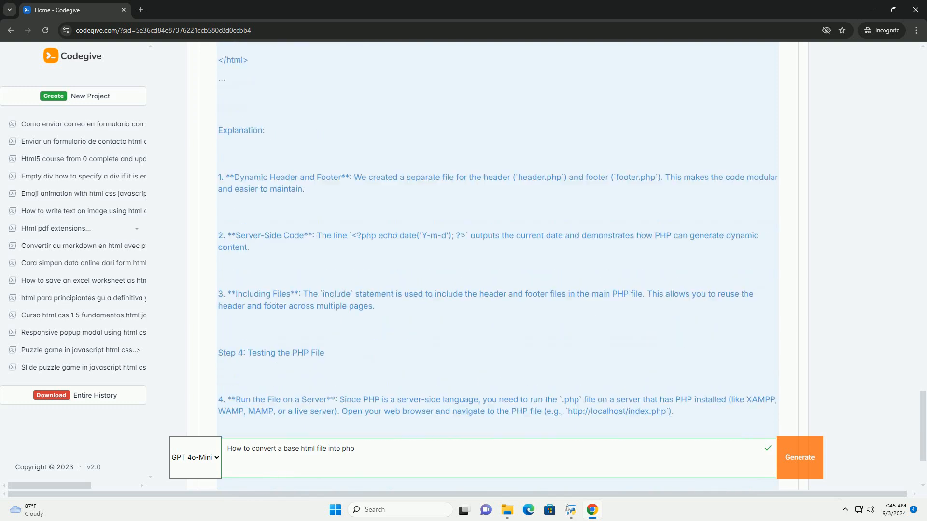
scroll("down", 3)
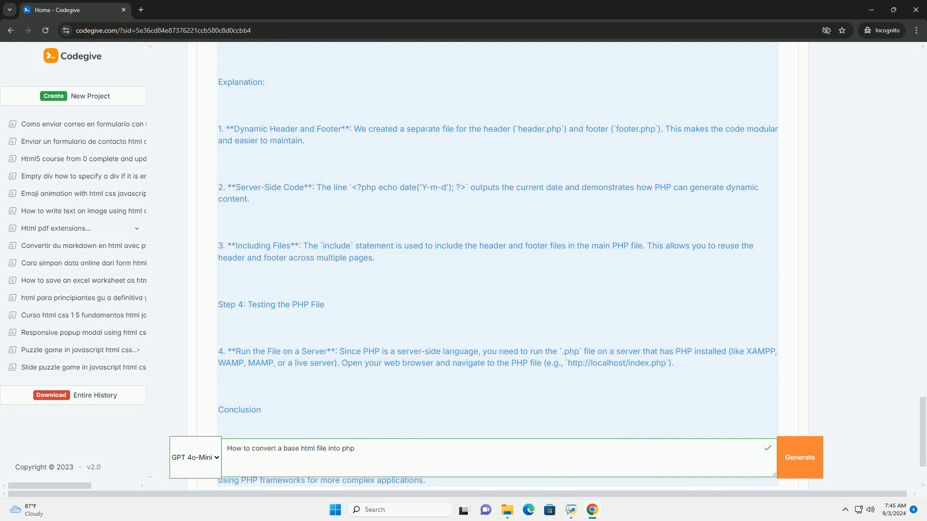